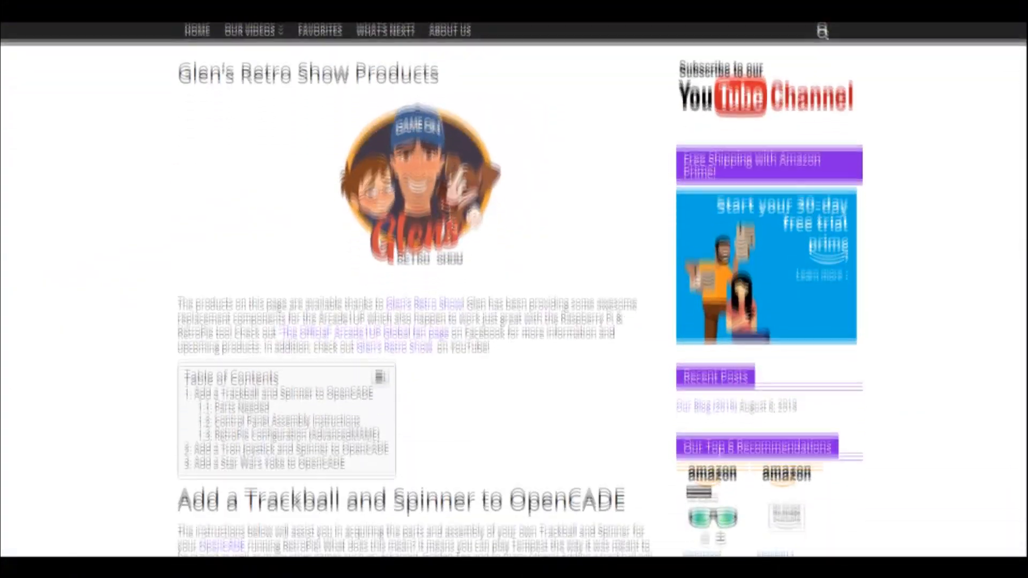
Scroll the guide past the assembly photos down to the RetroPie Configuration (AdvancedMAME) section
{"action": "scroll", "scroll_direction": "down", "scroll_amount": 3}
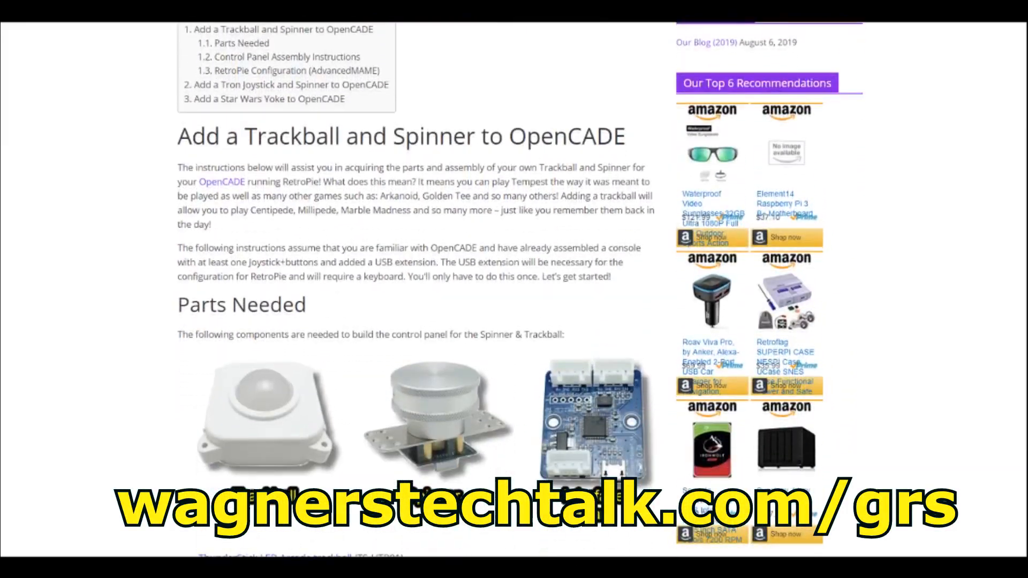
{"action": "scroll", "scroll_direction": "down", "scroll_amount": 3}
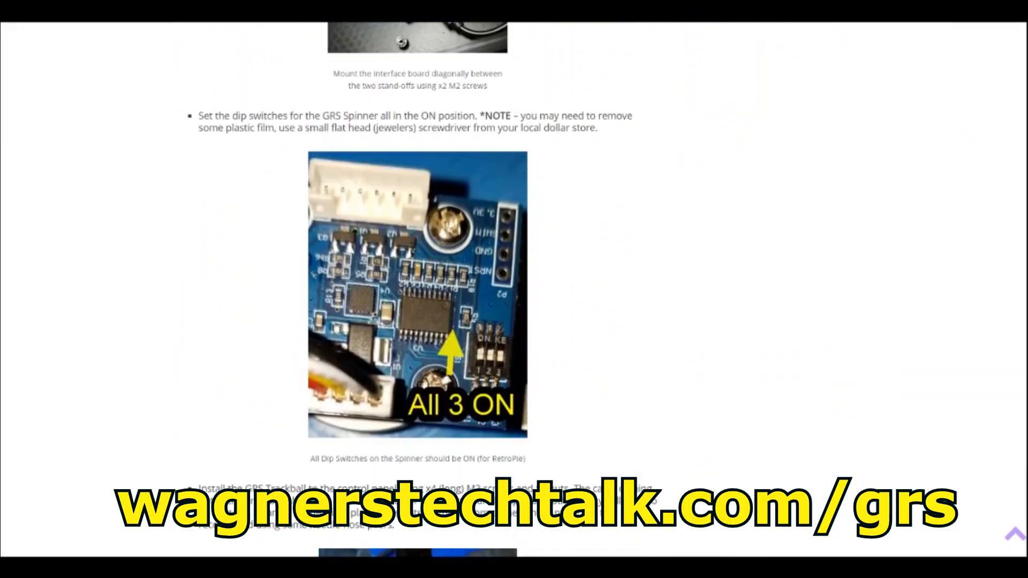
{"action": "scroll", "scroll_direction": "down", "scroll_amount": 3}
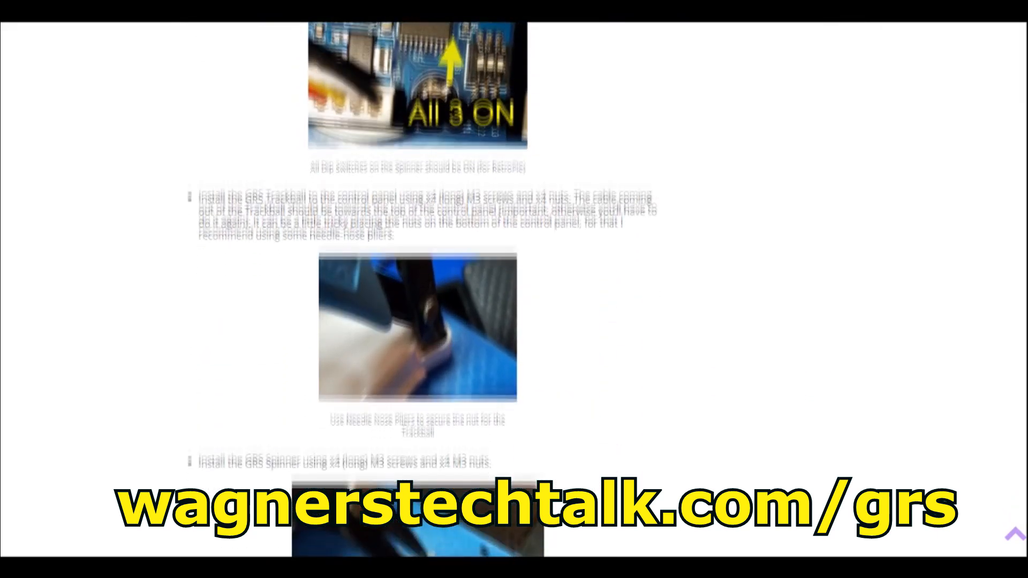
{"action": "scroll", "scroll_direction": "down", "scroll_amount": 3}
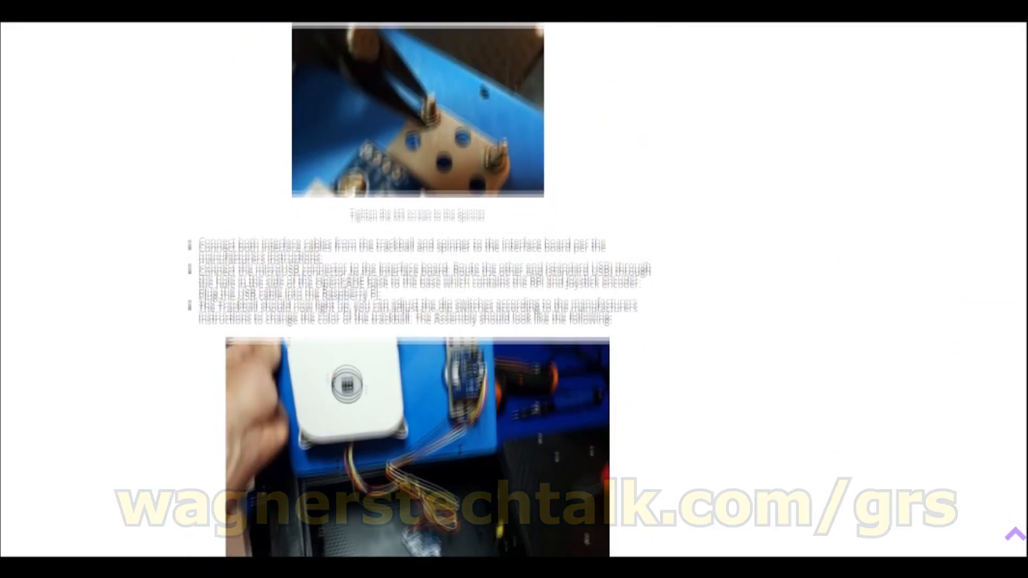
{"action": "scroll", "scroll_direction": "down", "scroll_amount": 3}
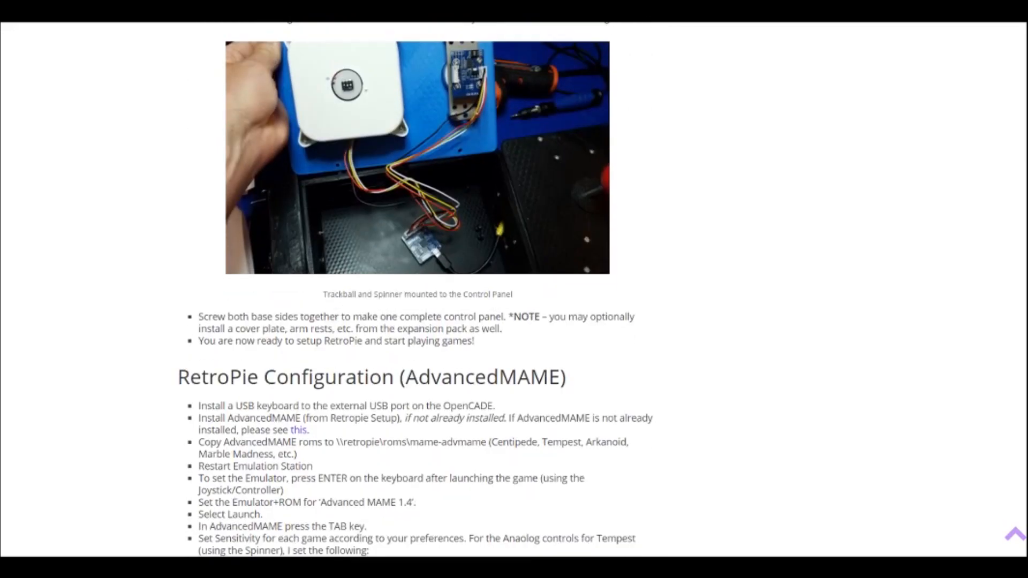
{"action": "scroll", "scroll_direction": "down", "scroll_amount": 3}
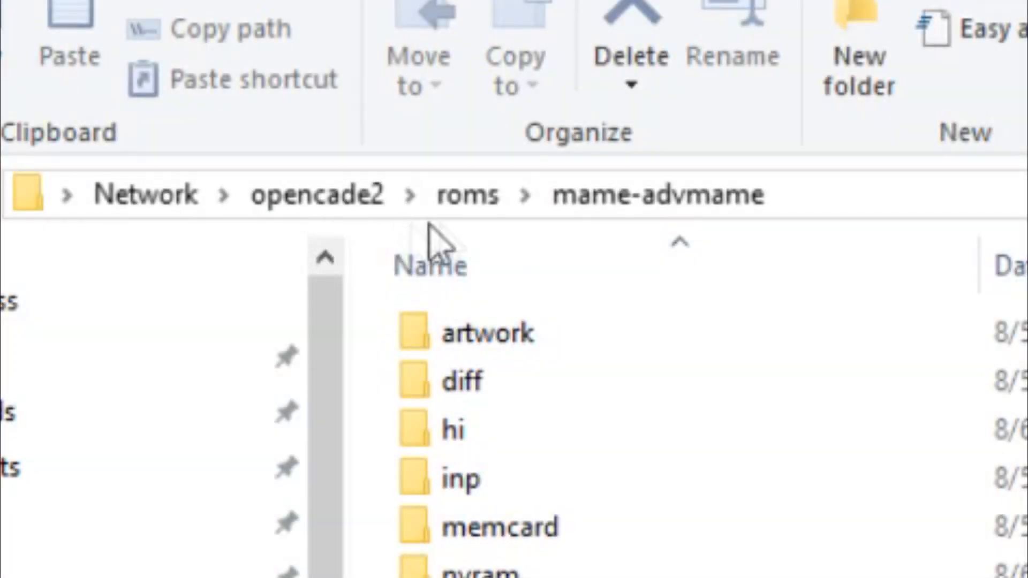
{"action": "mouse_move", "coordinate": [596, 243]}
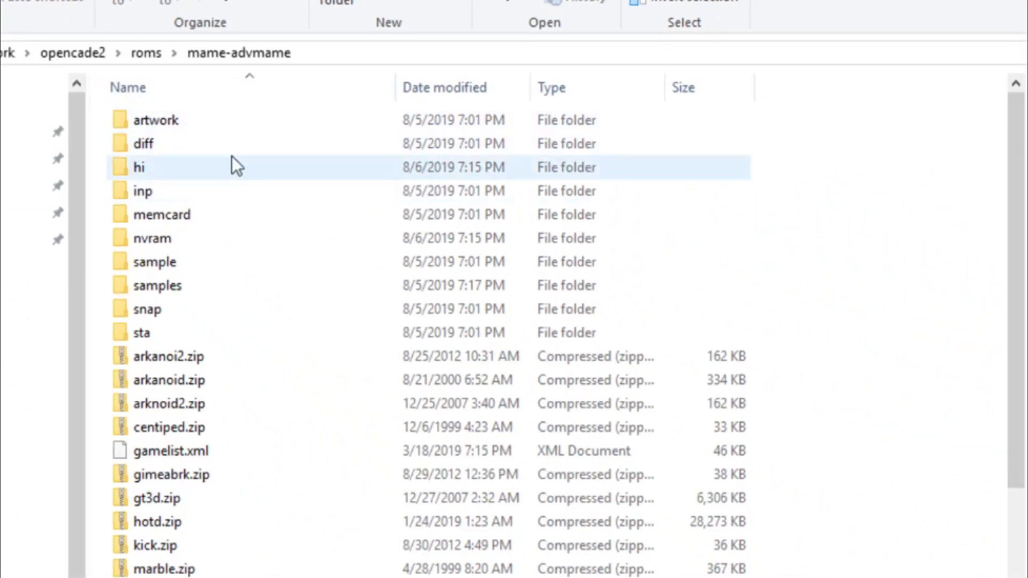
Scroll the mame-advmame ROM list down to centiped.zip and tempest.zip and select a game file
{"action": "scroll", "scroll_direction": "down", "scroll_amount": 3}
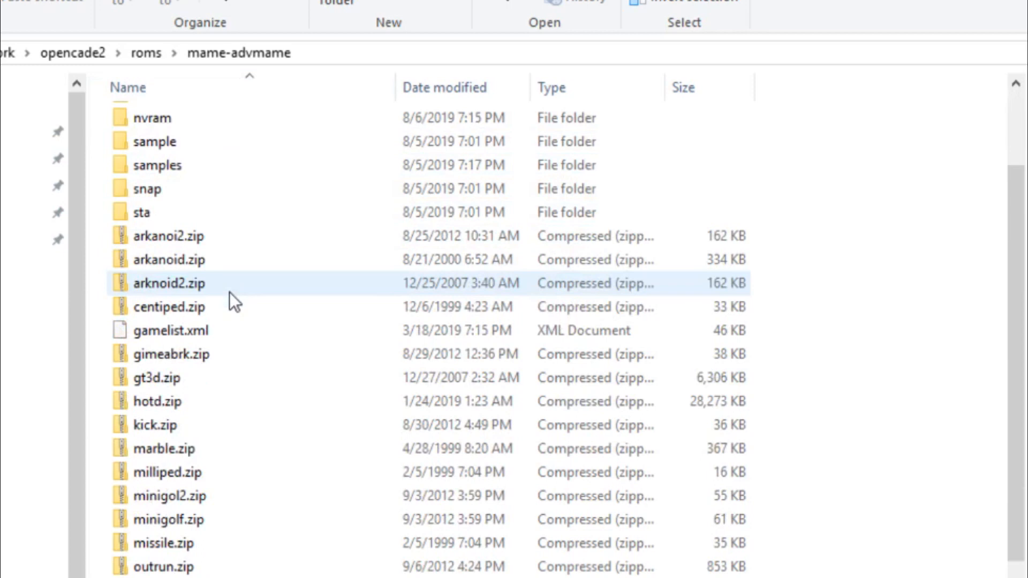
{"action": "scroll", "scroll_direction": "down", "scroll_amount": 3}
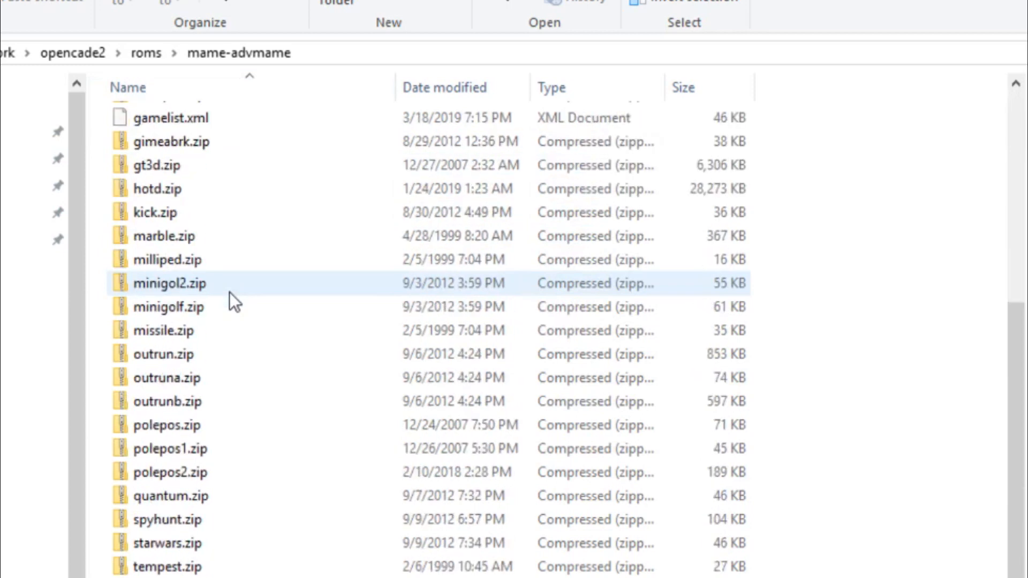
{"action": "left_click", "coordinate": [167, 425]}
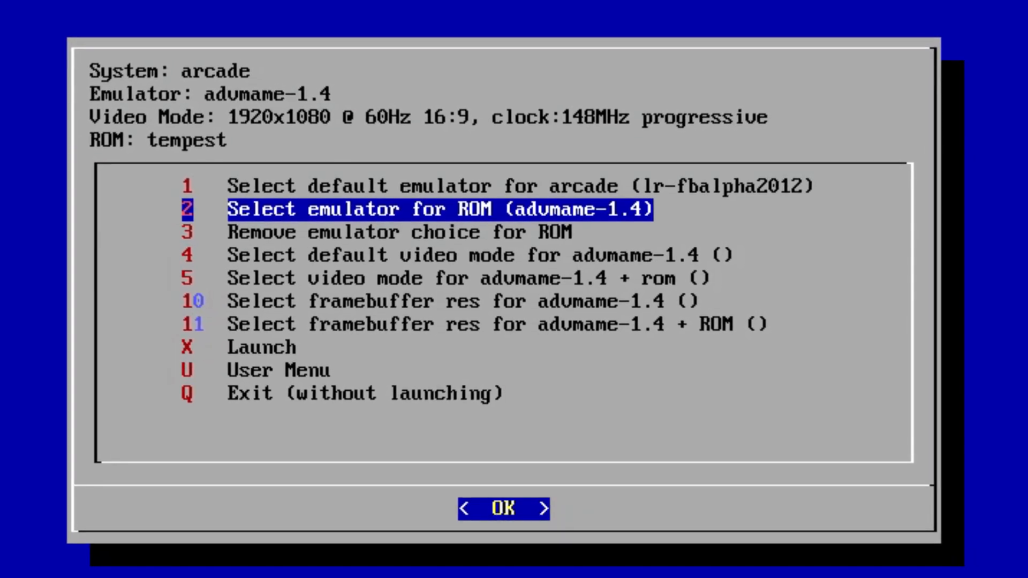
Choose advmame-1.4 as Tempest's emulator in runcommand and confirm it to launch the game
{"action": "left_click", "coordinate": [503, 507]}
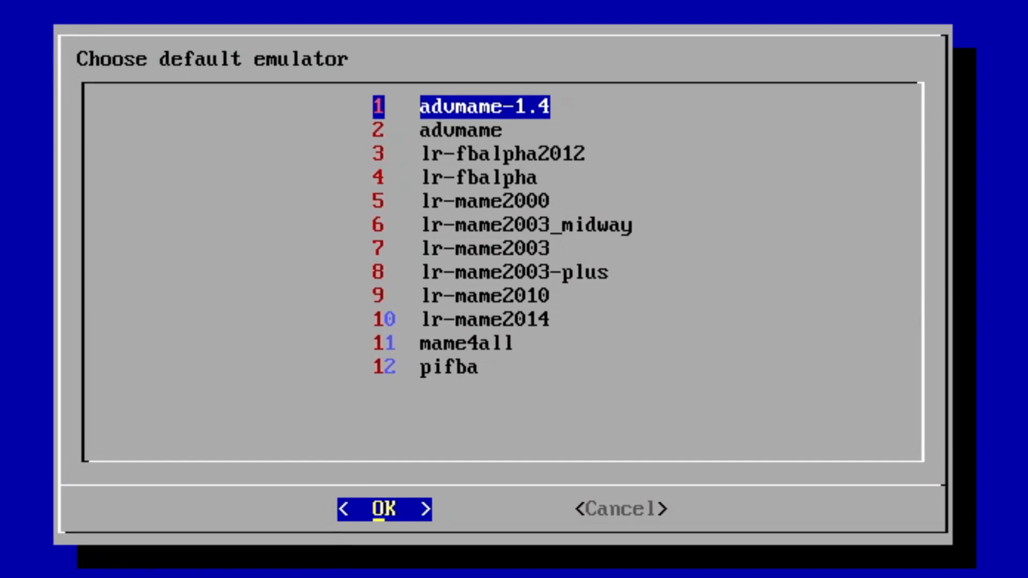
{"action": "left_click", "coordinate": [384, 509]}
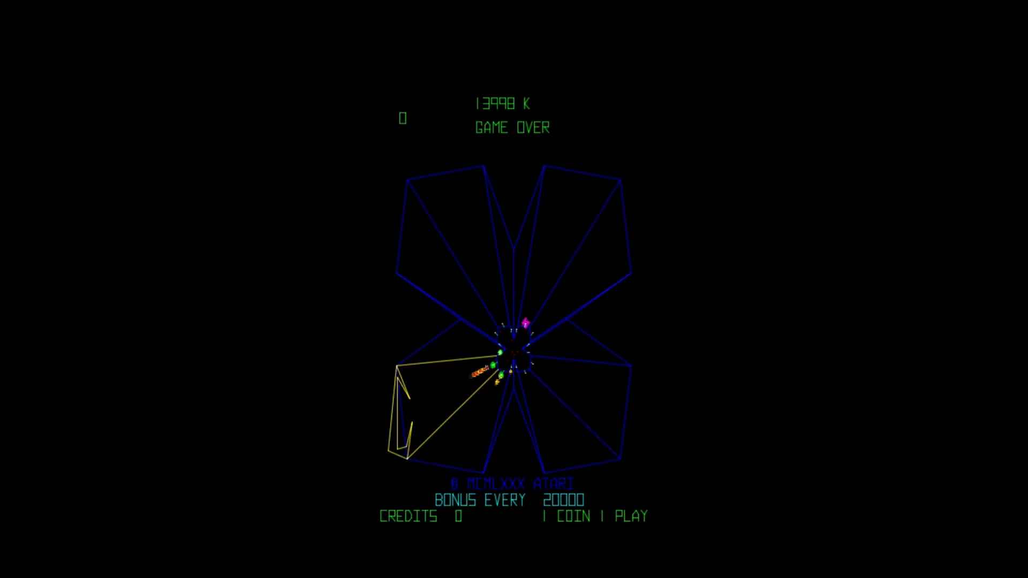
Bring up the AdvanceMAME in-game menu over Tempest and enter one of its settings pages
{"action": "key", "text": "Tab"}
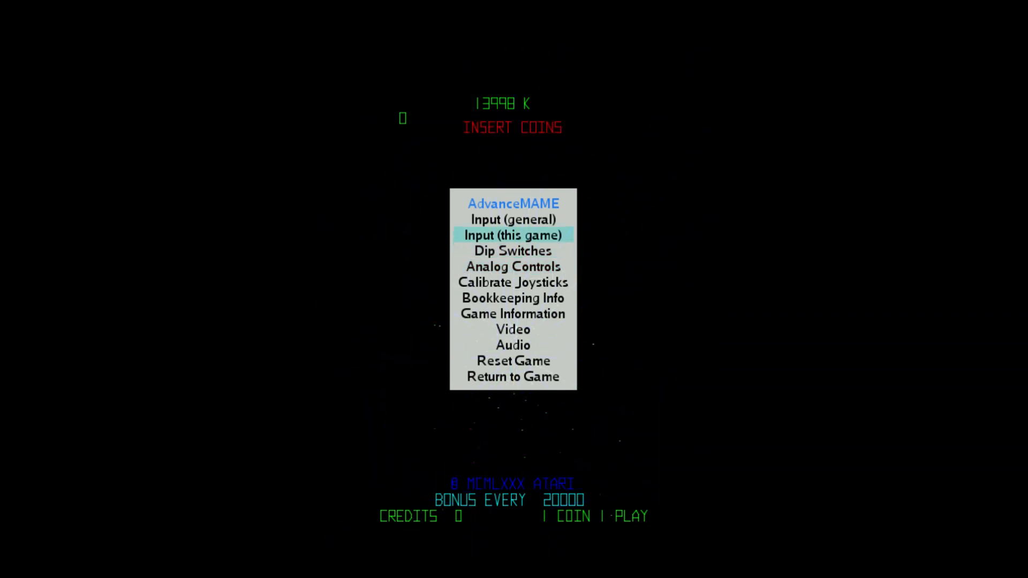
{"action": "left_click", "coordinate": [513, 234]}
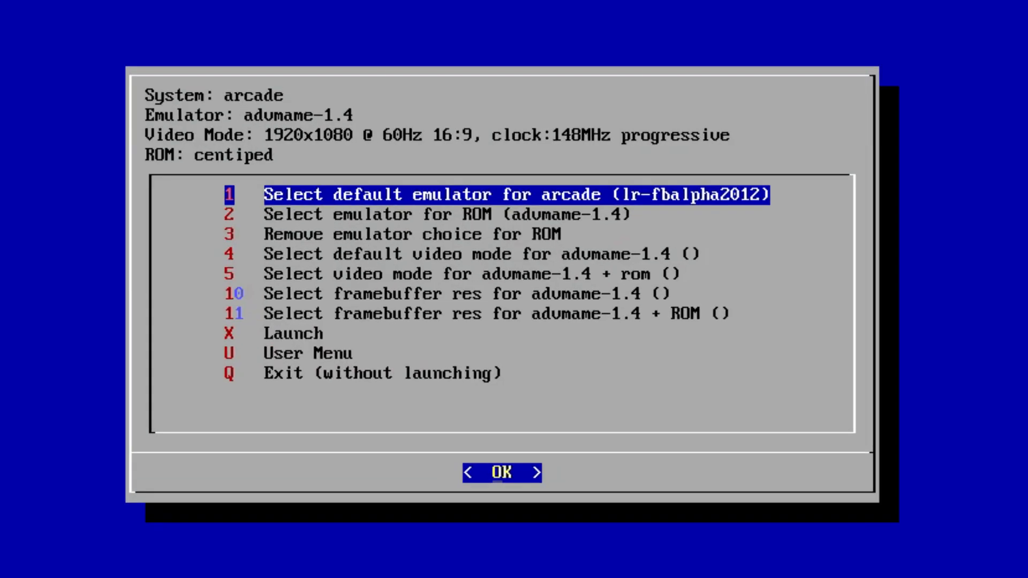
Set advmame-1.4 as the centiped ROM's emulator and launch Centipede with it
{"action": "key", "text": "Down"}
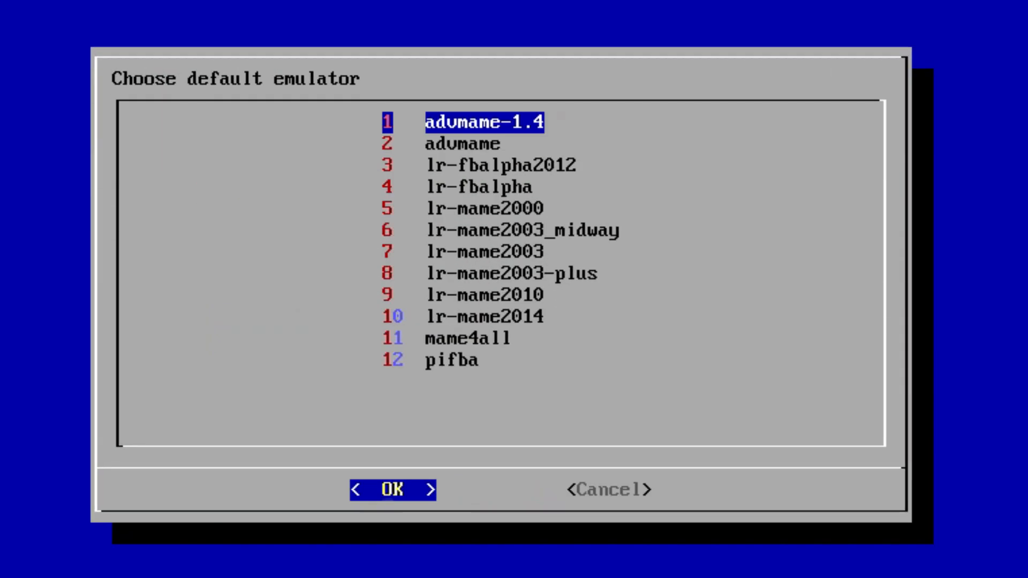
{"action": "left_click", "coordinate": [392, 489]}
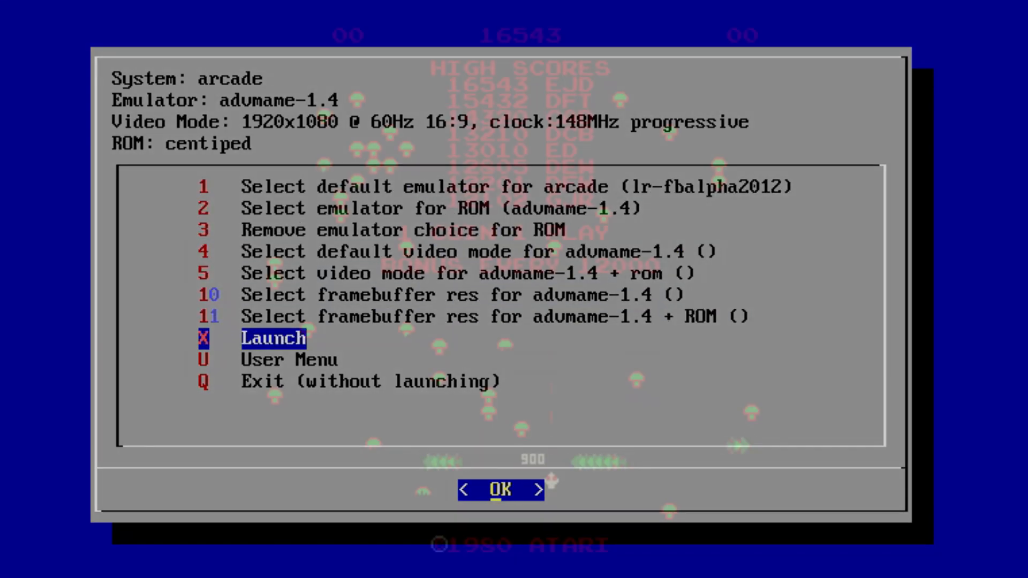
{"action": "left_click", "coordinate": [500, 489]}
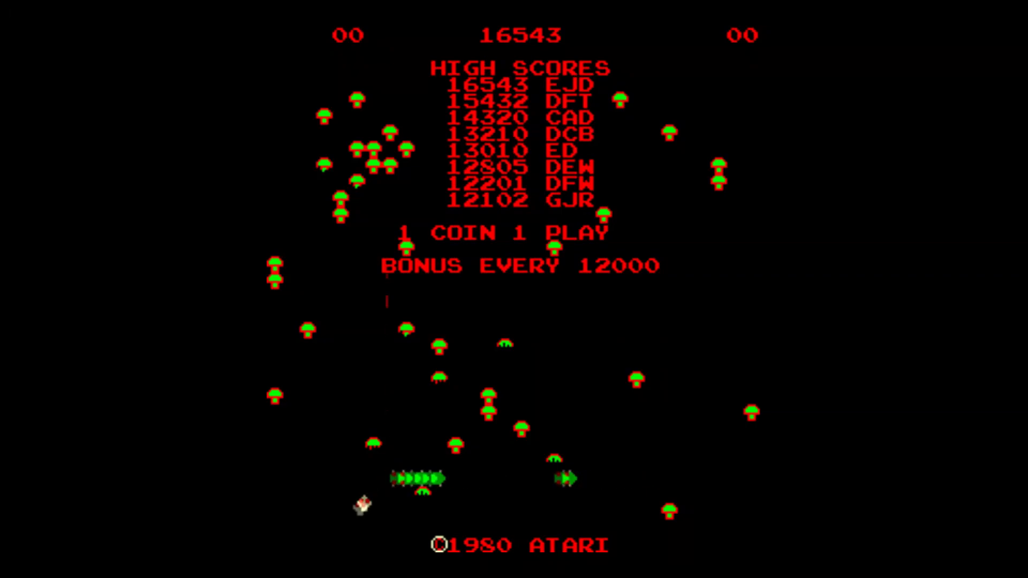
Review Centipede's Analog Controls page (trackball speed, Track X Reverse On, sensitivity) and return to the main menu
{"action": "key", "text": "Tab"}
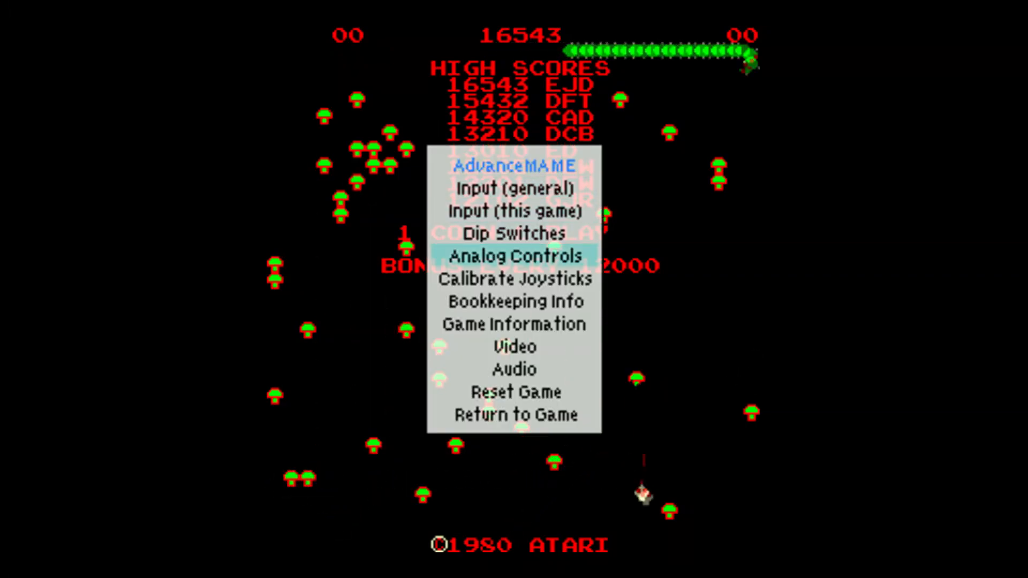
{"action": "left_click", "coordinate": [515, 256]}
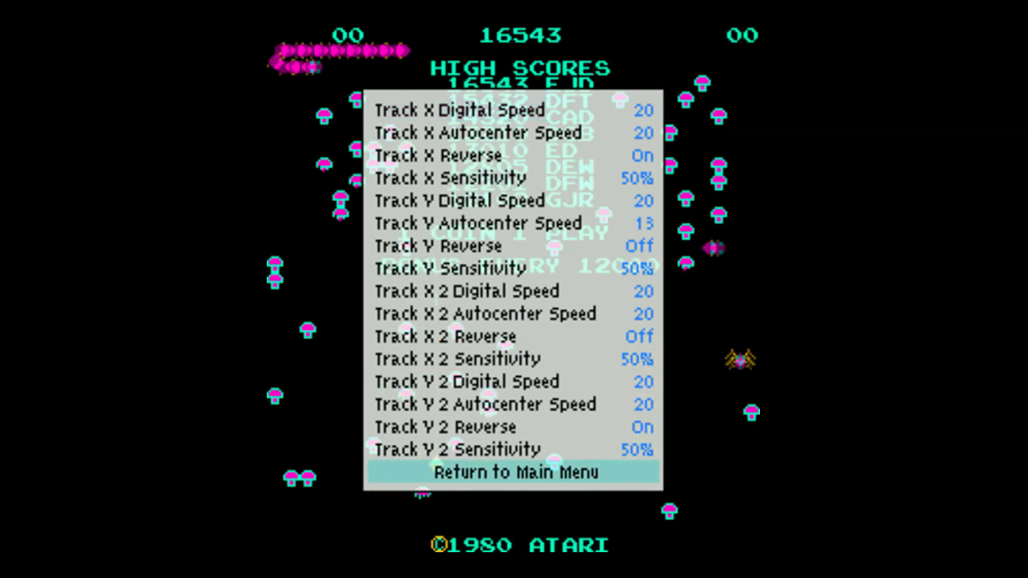
{"action": "left_click", "coordinate": [513, 473]}
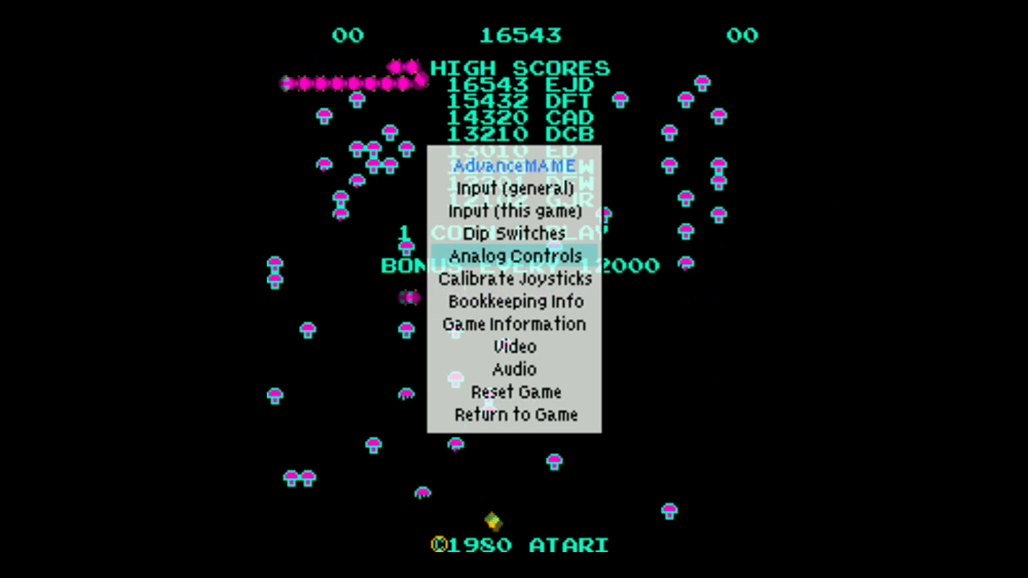